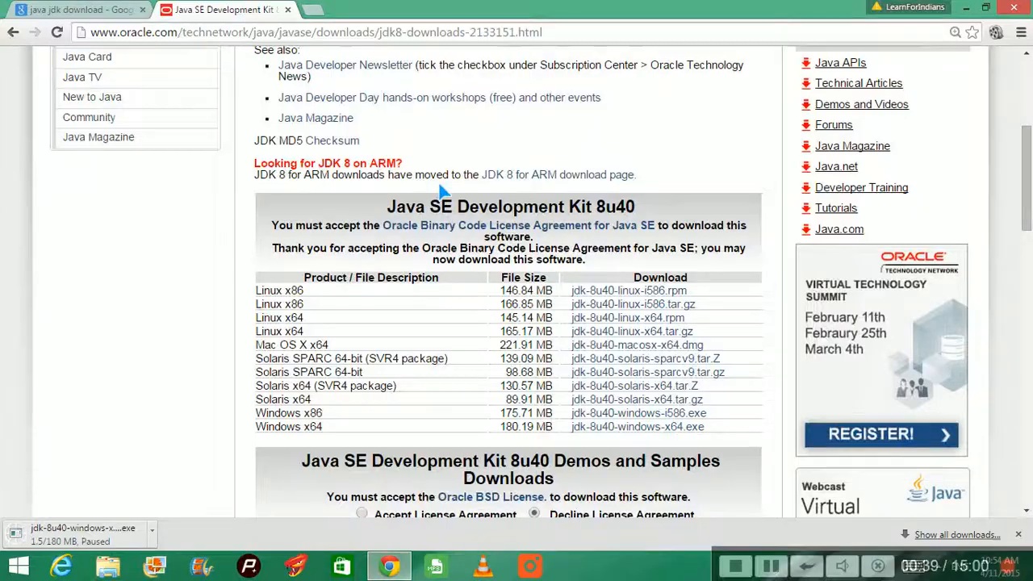
Search Google for 'java jdk download' in a fresh browser tab
{"action": "left_click", "coordinate": [77, 9]}
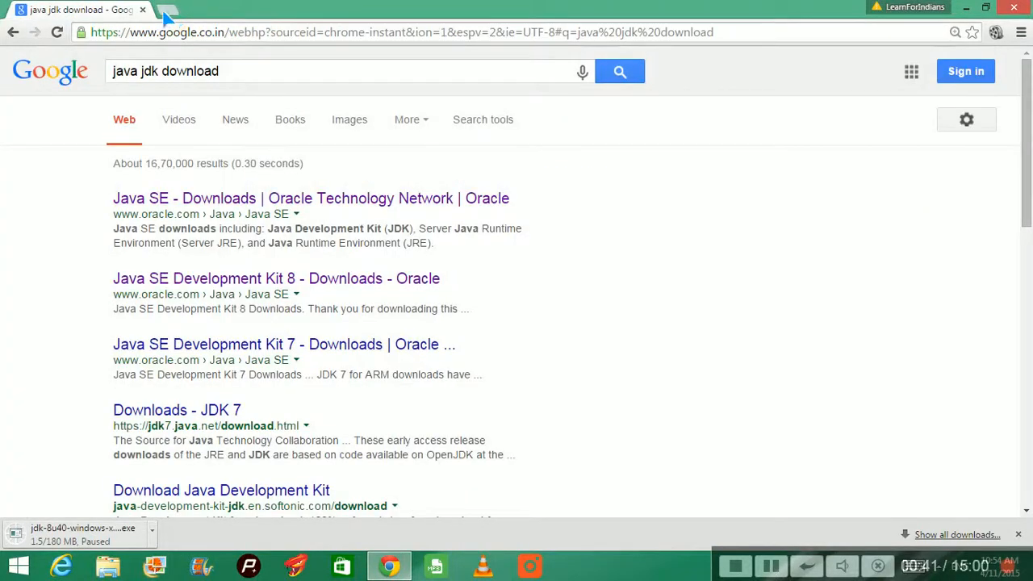
{"action": "left_click", "coordinate": [168, 10]}
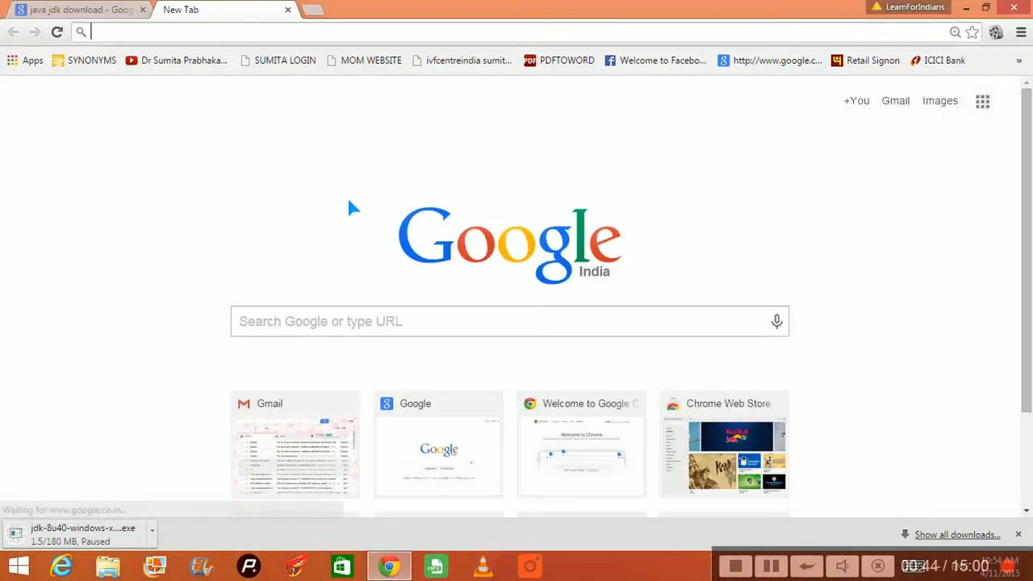
{"action": "type", "text": "java jdk download"}
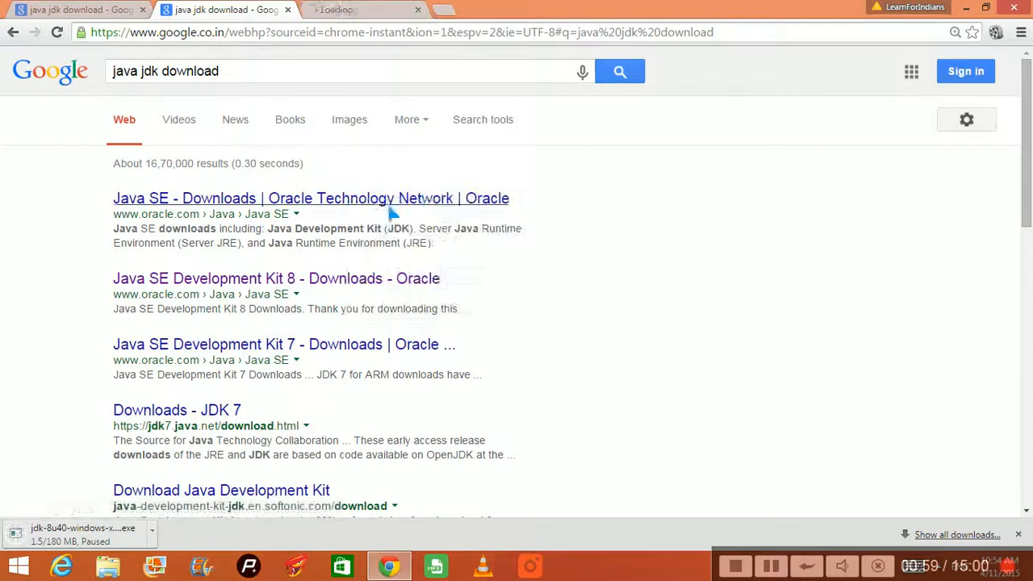
Reach the JDK 8u40 download list from Oracle's Java SE Downloads search result
{"action": "left_click", "coordinate": [310, 197]}
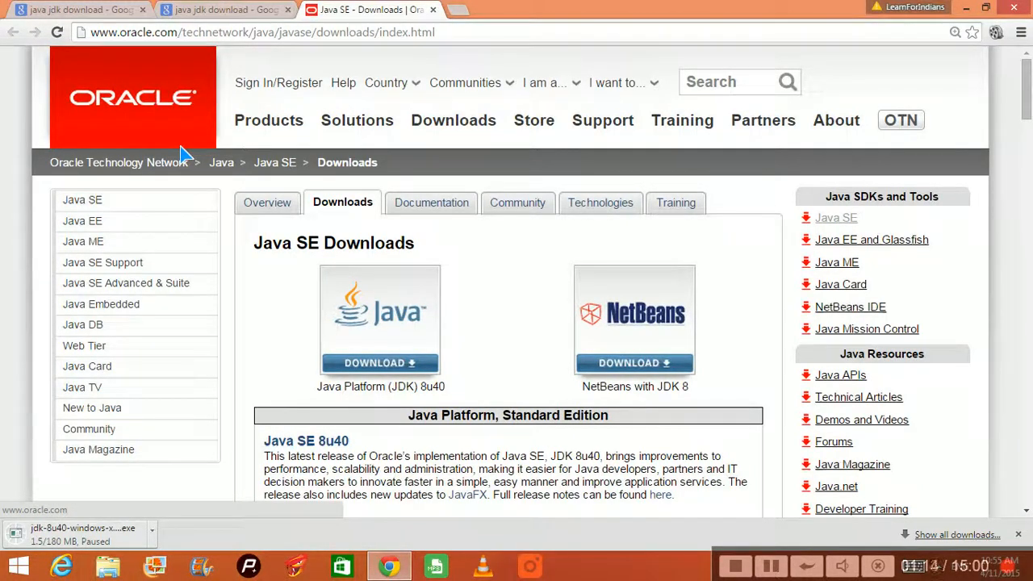
{"action": "mouse_move", "coordinate": [444, 305]}
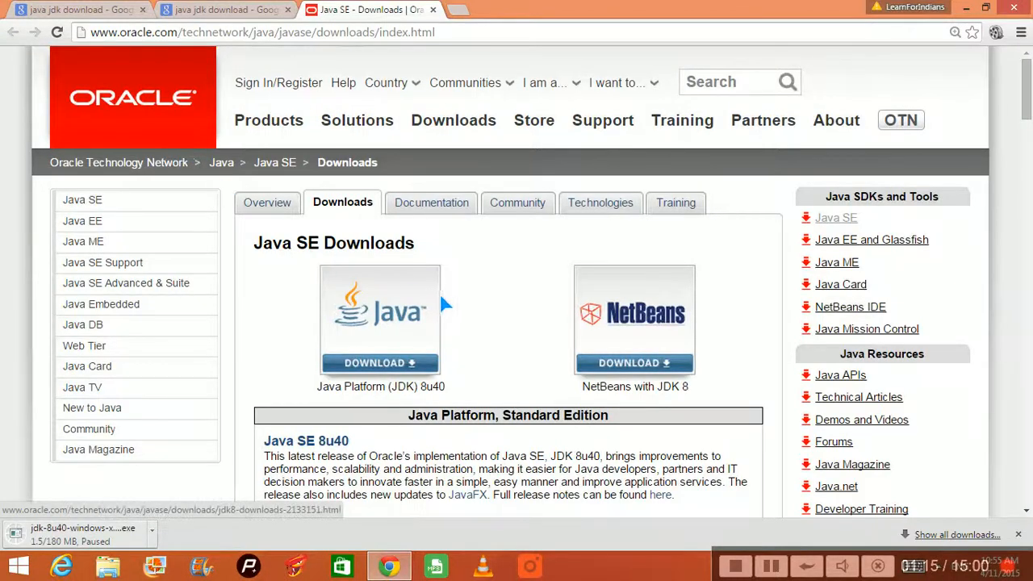
{"action": "scroll", "scroll_direction": "down", "scroll_amount": 3}
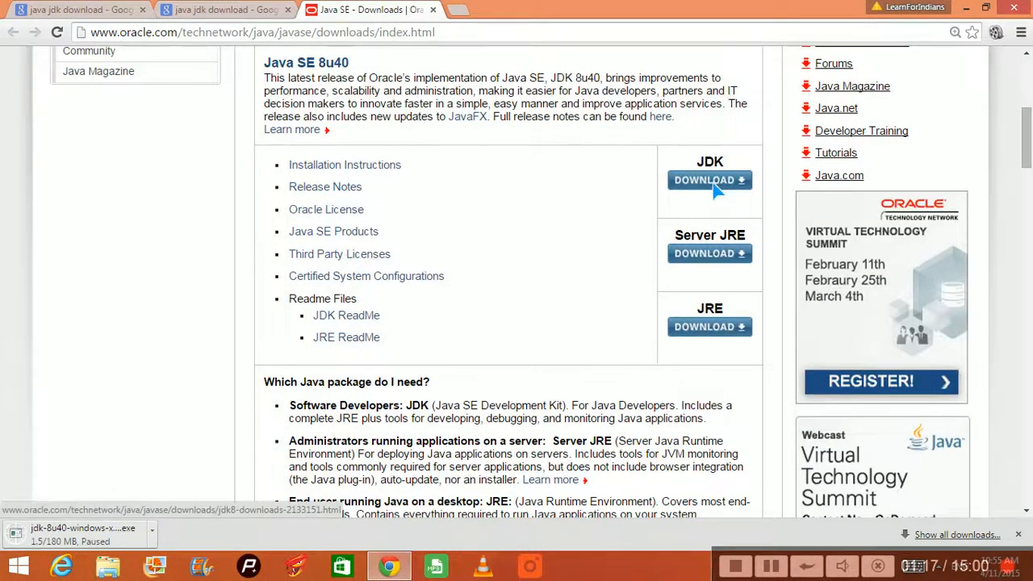
{"action": "left_click", "coordinate": [710, 181]}
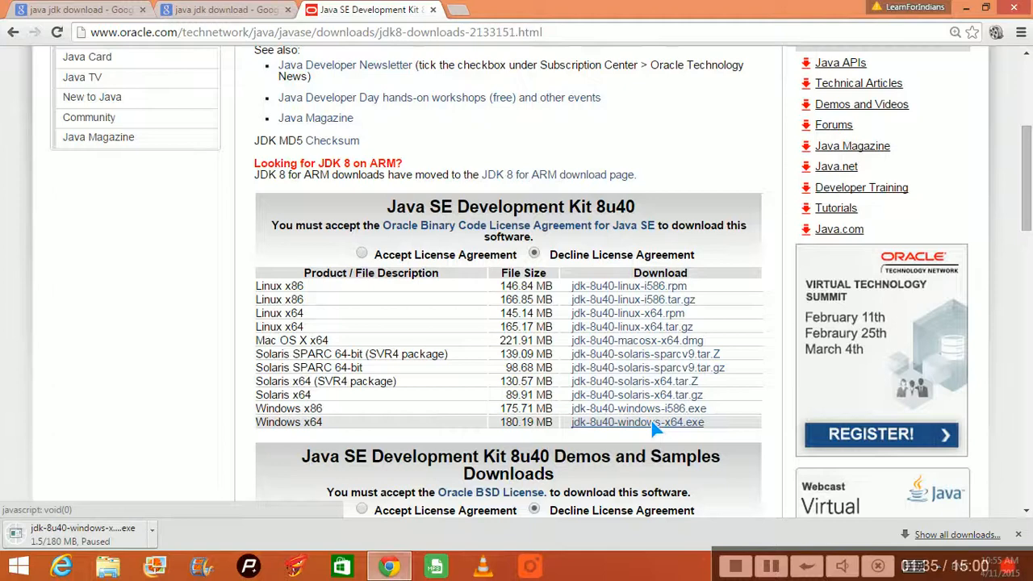
Accept Oracle's license agreement and start downloading jdk-8u40-windows-x64.exe
{"action": "left_click", "coordinate": [636, 423]}
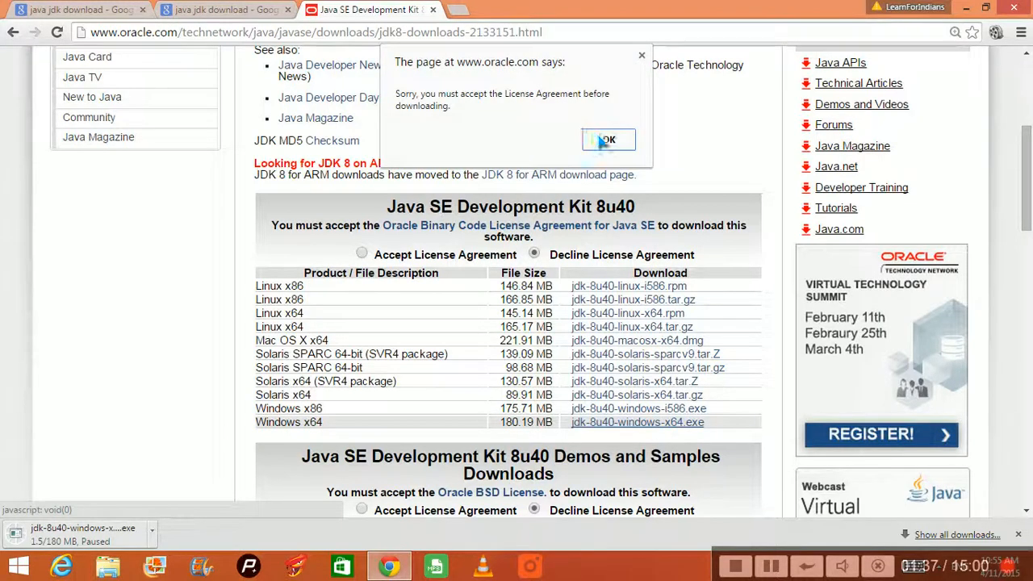
{"action": "left_click", "coordinate": [607, 138]}
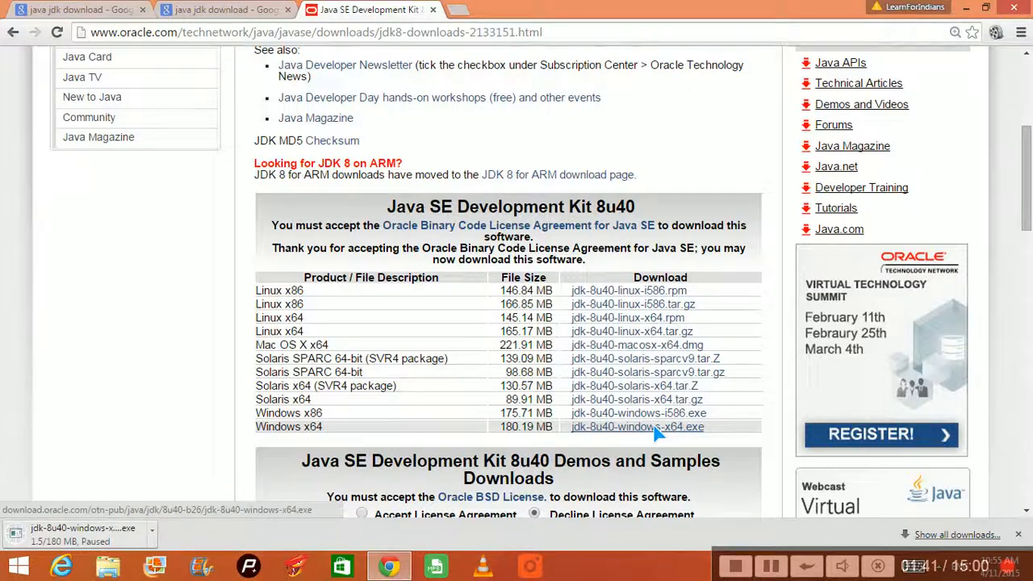
{"action": "left_click", "coordinate": [636, 426]}
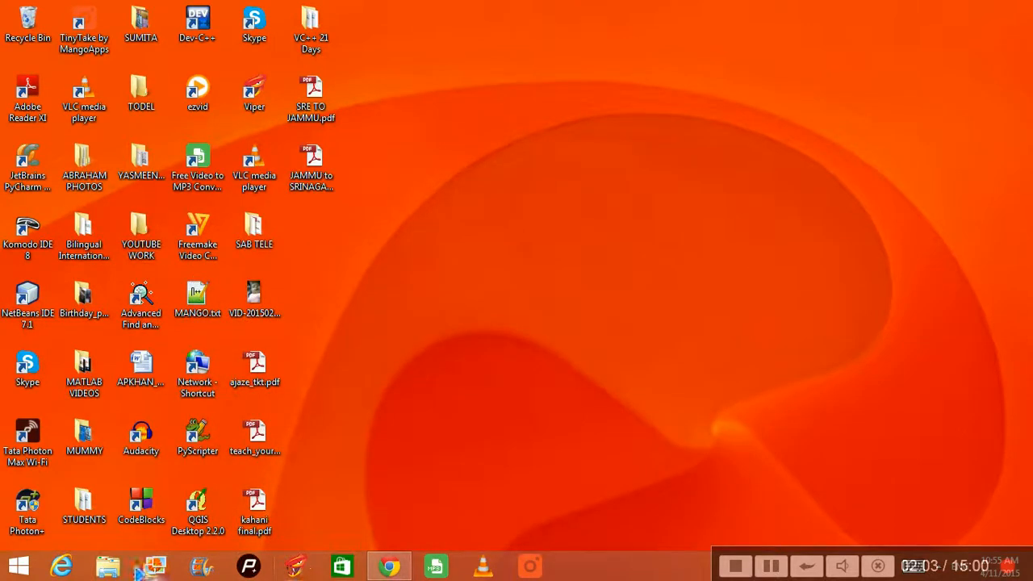
Launch the jdk-8u20-windows-x64 installer from C:\AJAZE_STATIC\SOFTWARE
{"action": "left_click", "coordinate": [107, 565]}
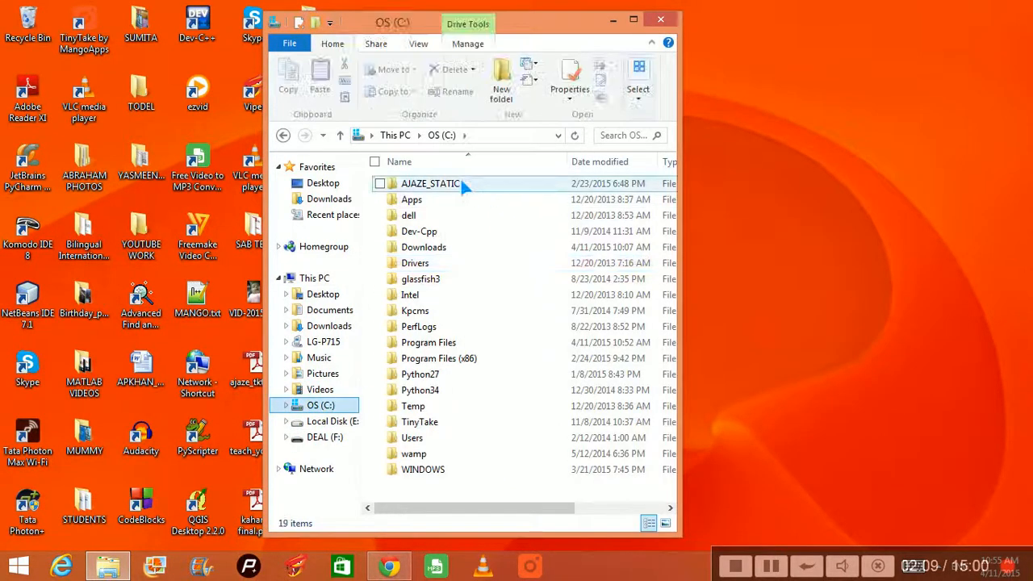
{"action": "double_click", "coordinate": [430, 184]}
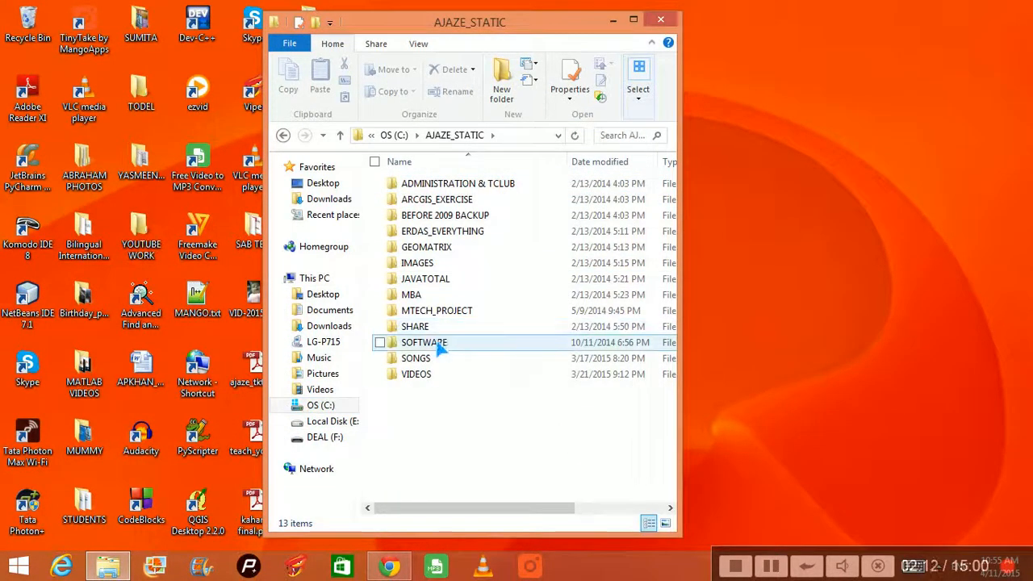
{"action": "double_click", "coordinate": [423, 342]}
{"action": "type", "text": "jdk"}
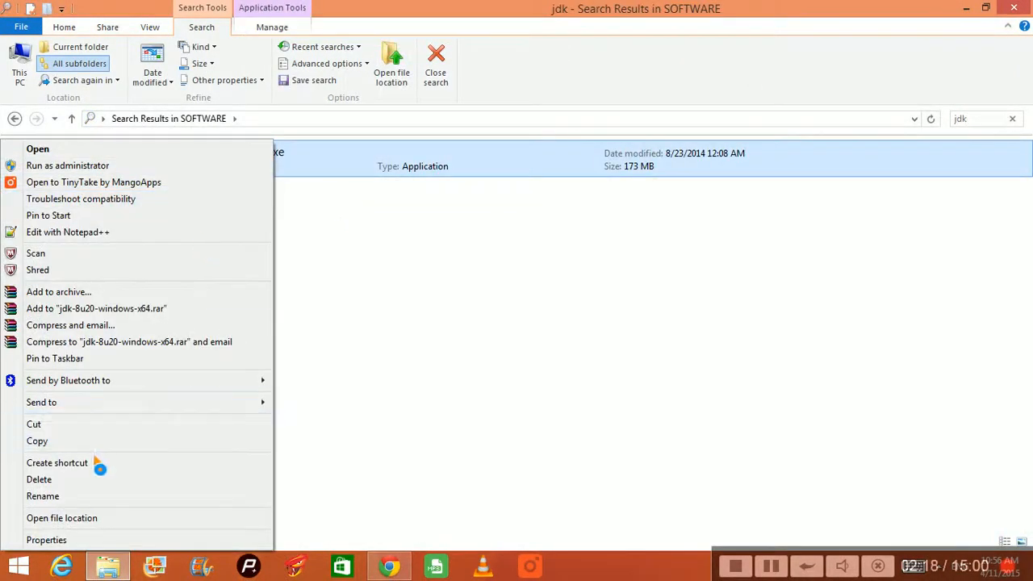
{"action": "left_click", "coordinate": [62, 517]}
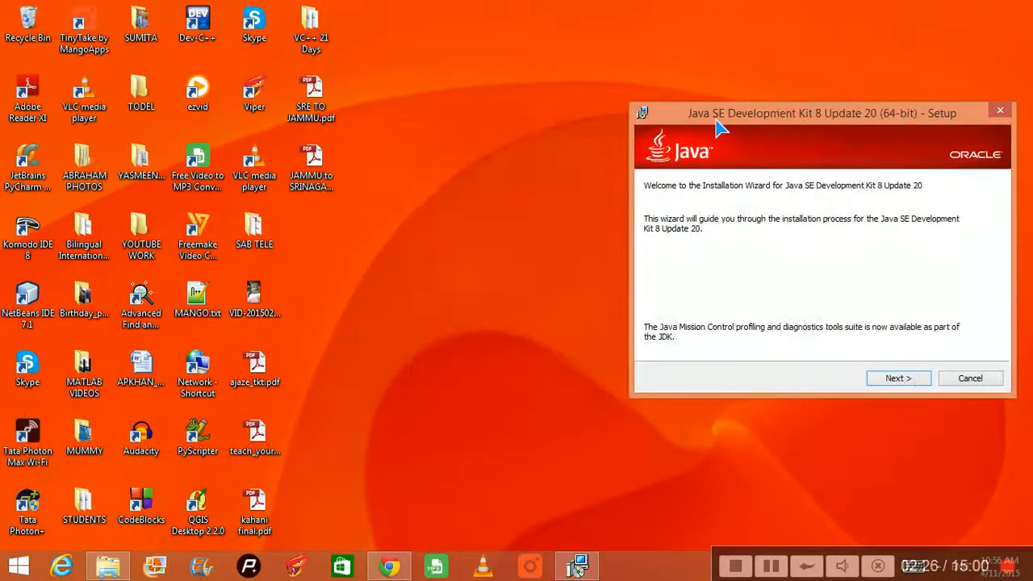
{"action": "mouse_move", "coordinate": [536, 216]}
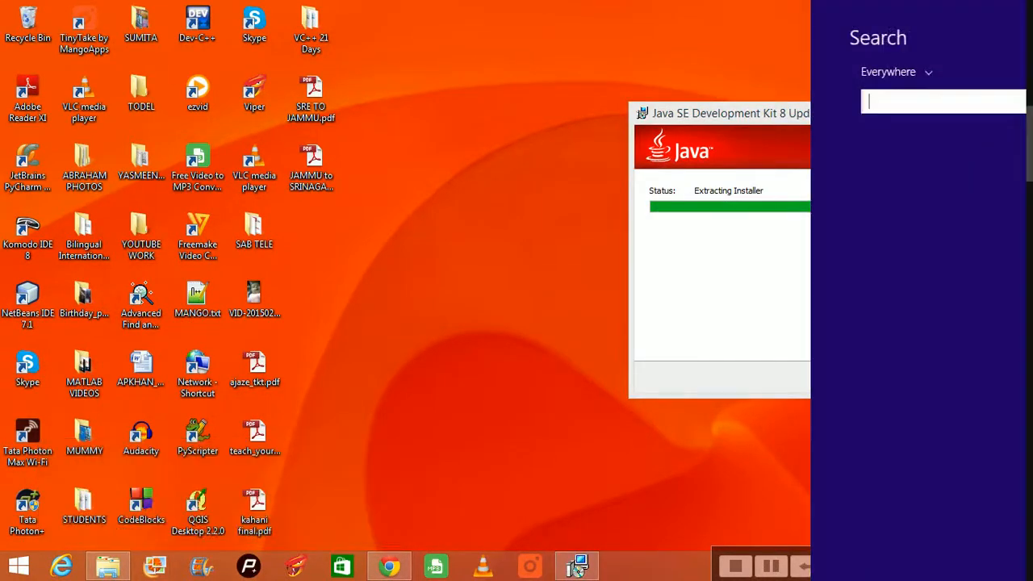
Run a random command 'shdkjfd' and 'cd' in Command Prompt, then accept the default JRE location
{"action": "type", "text": "cmd"}
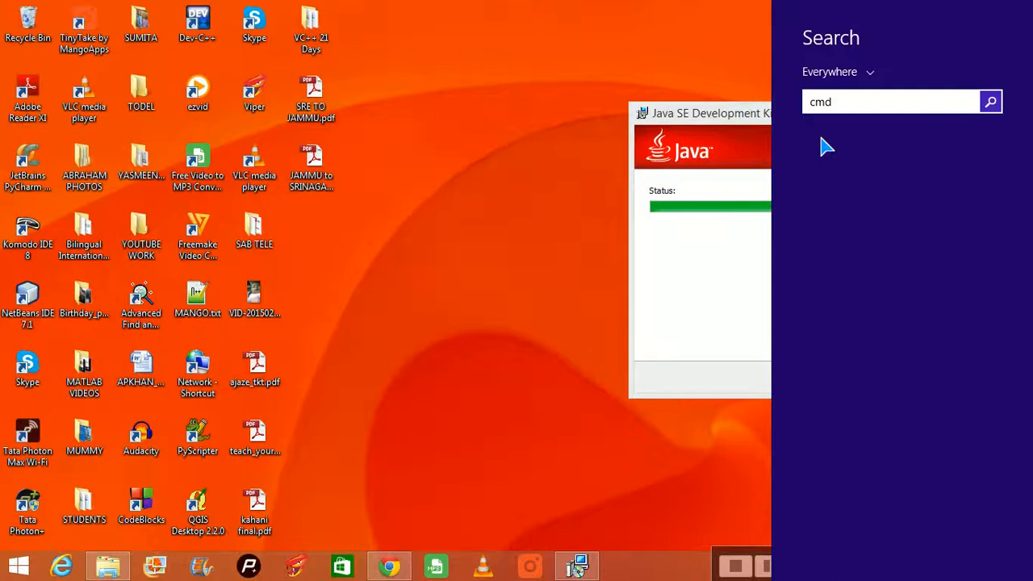
{"action": "type", "text": "cmd"}
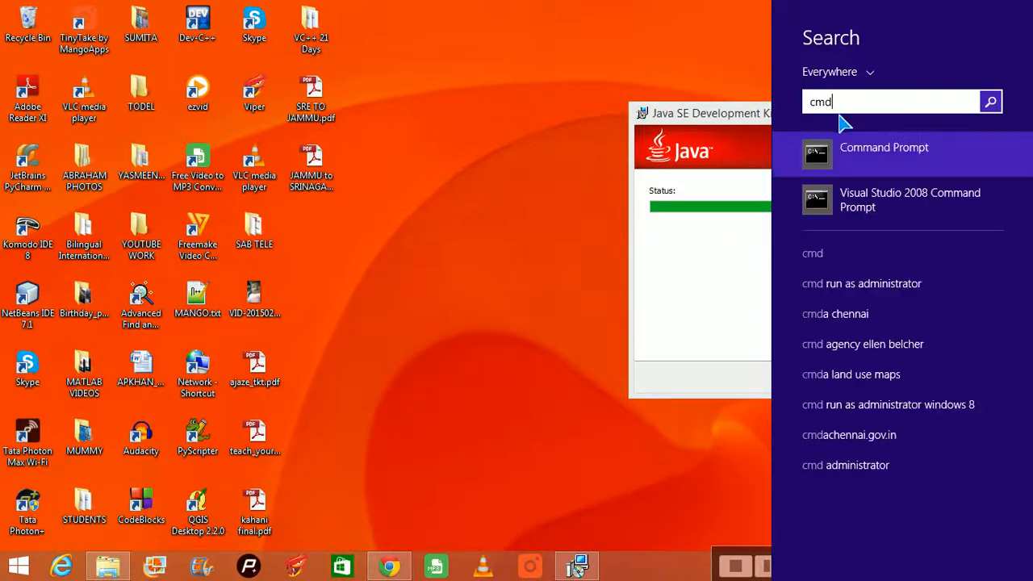
{"action": "mouse_move", "coordinate": [859, 181]}
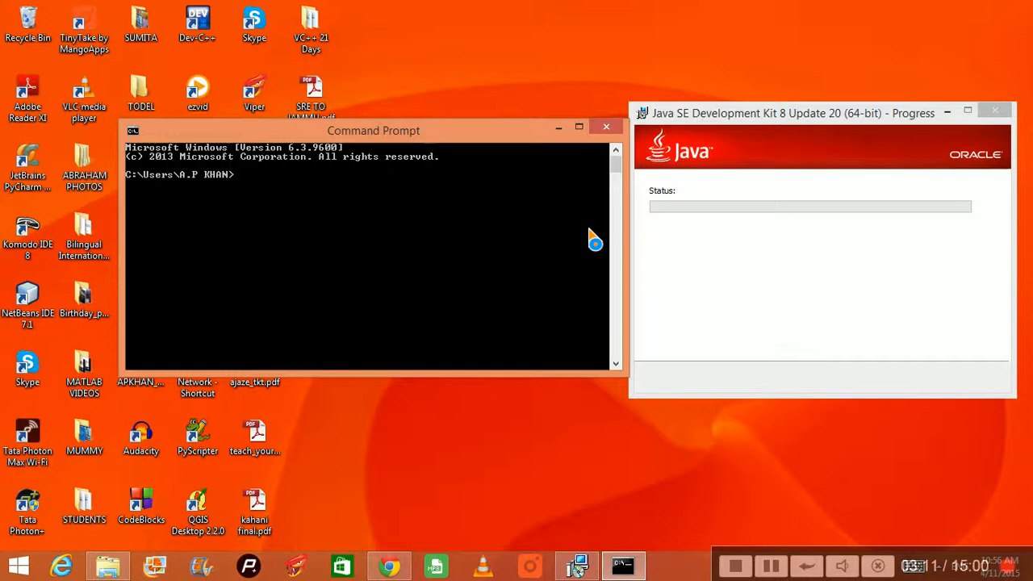
{"action": "type", "text": "shdkjfd"}
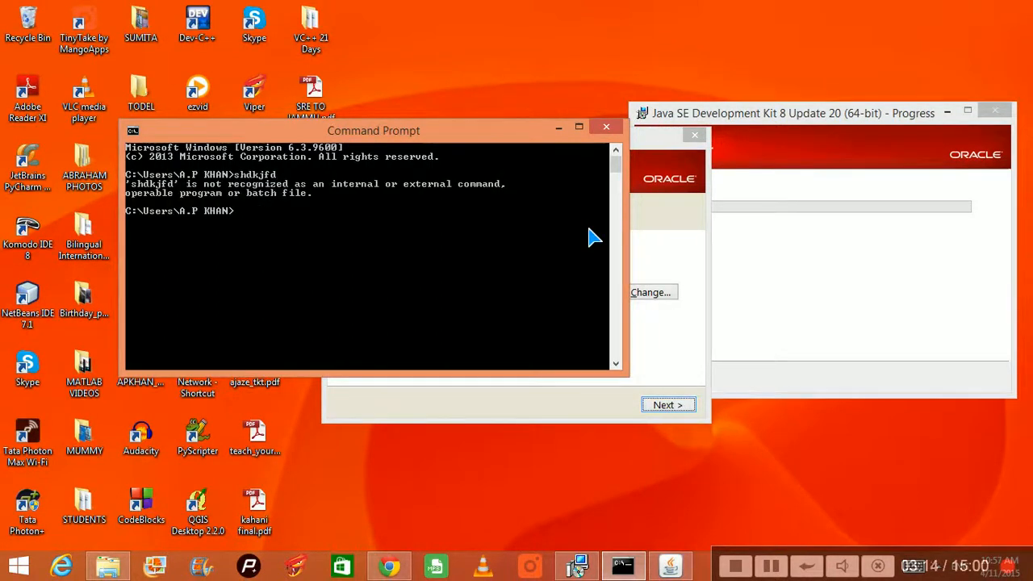
{"action": "mouse_move", "coordinate": [396, 194]}
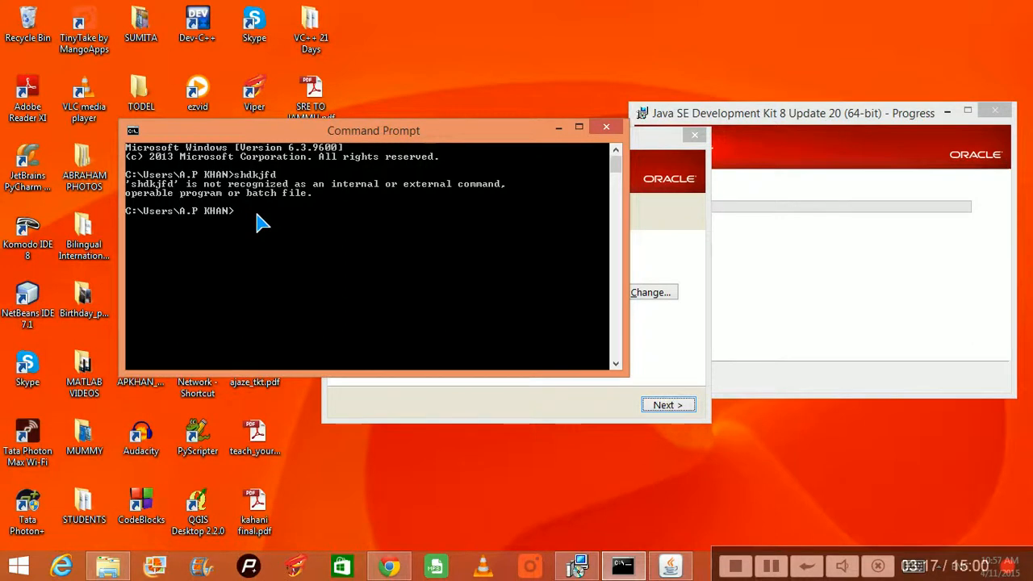
{"action": "type", "text": "cd"}
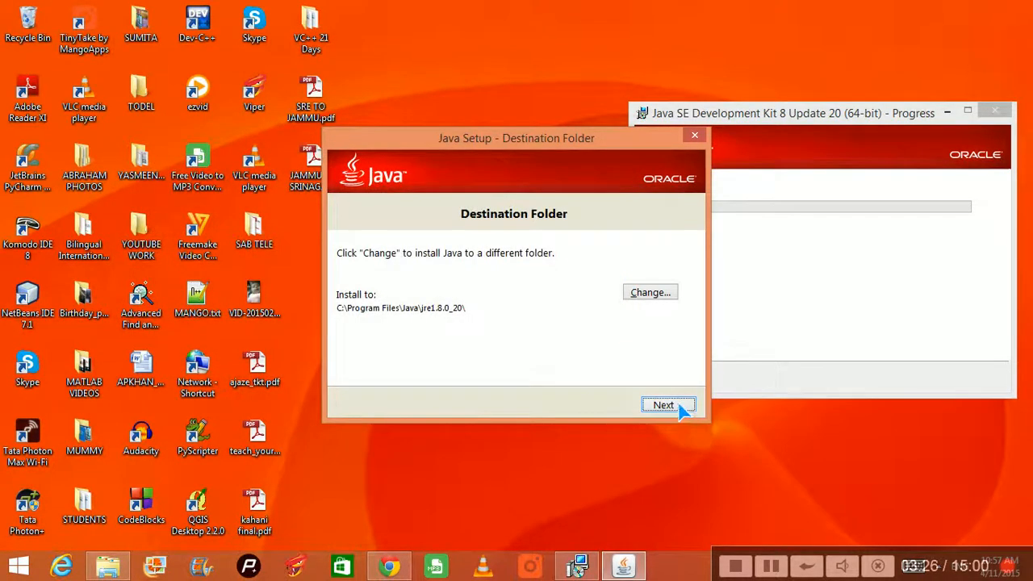
{"action": "left_click", "coordinate": [662, 404]}
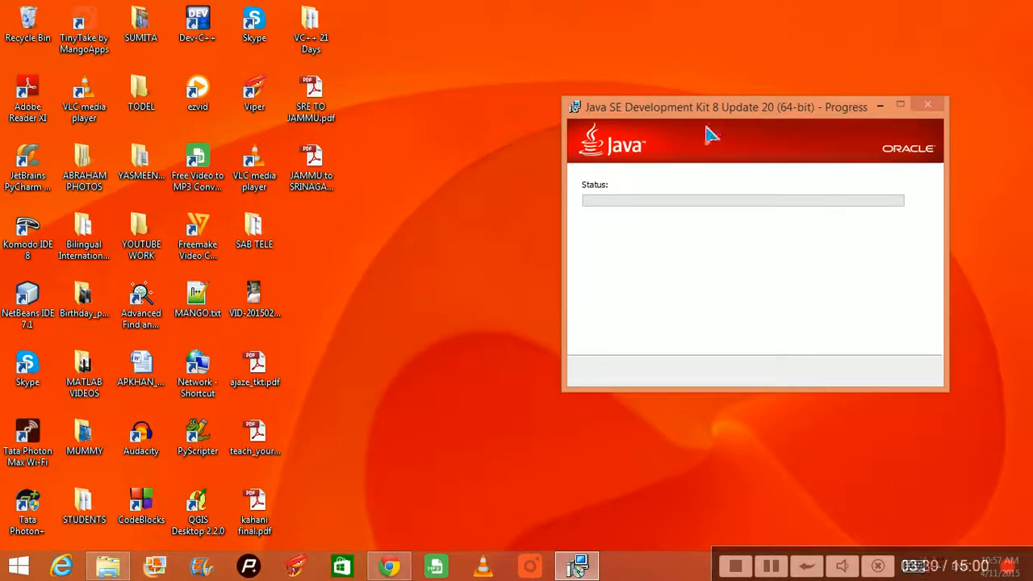
Move the JDK and Java installing progress windows aside while installation continues
{"action": "left_click_drag", "start_coordinate": [714, 104], "coordinate": [202, 103]}
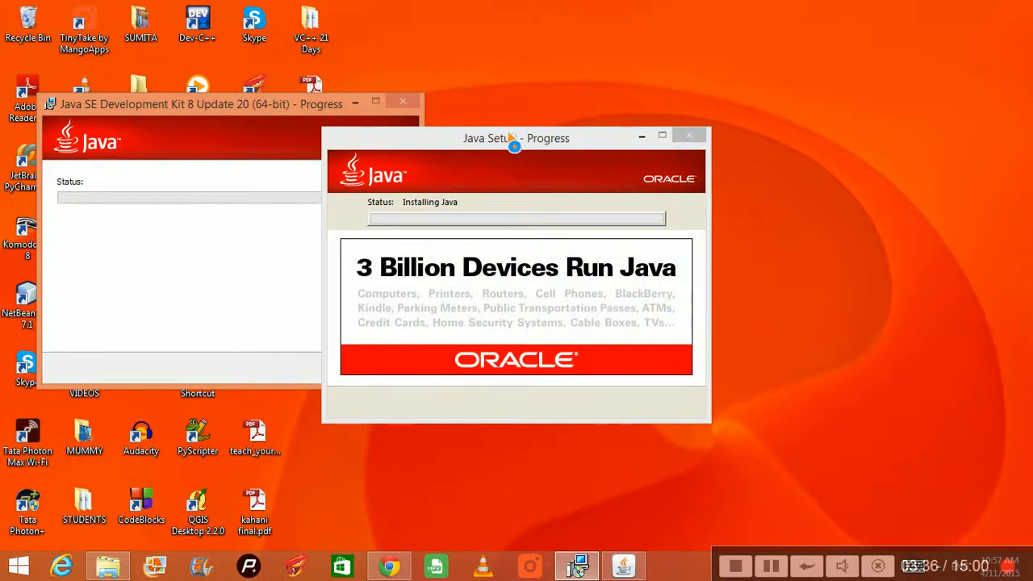
{"action": "left_click_drag", "start_coordinate": [517, 139], "coordinate": [352, 134]}
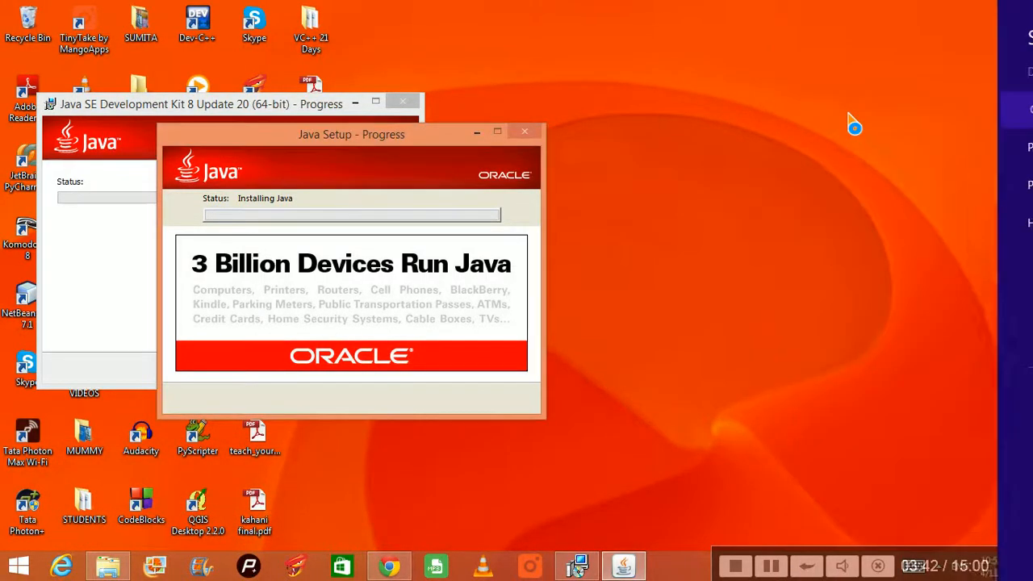
{"action": "mouse_move", "coordinate": [884, 167]}
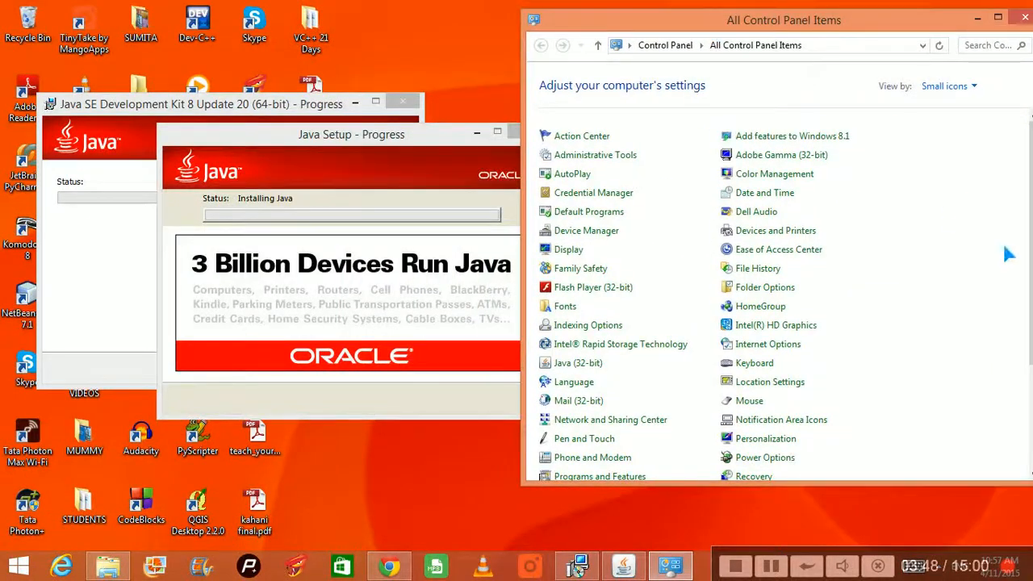
Reach the advanced system properties from the Control Panel System page
{"action": "scroll", "scroll_direction": "down", "scroll_amount": 3}
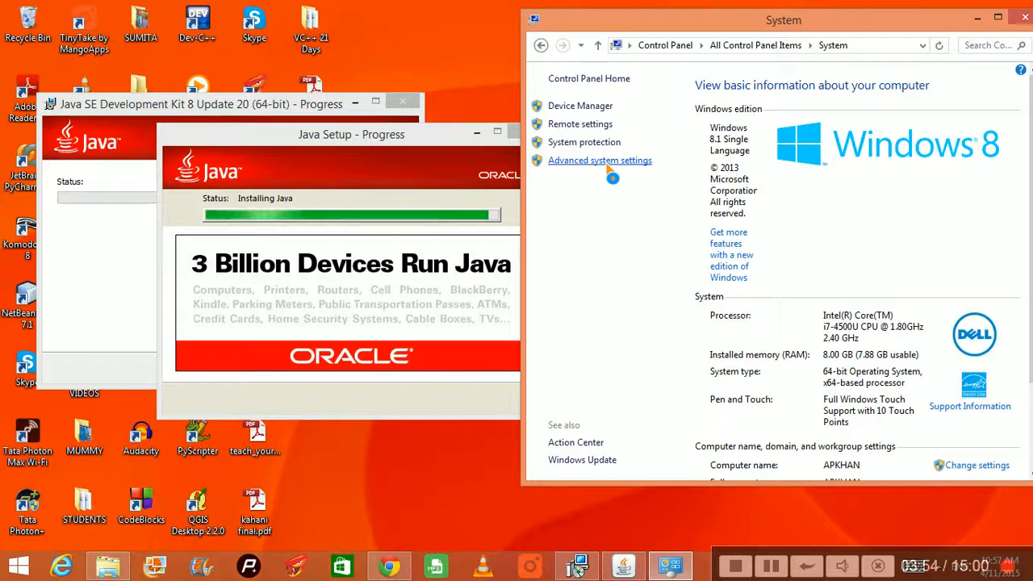
{"action": "left_click", "coordinate": [599, 160]}
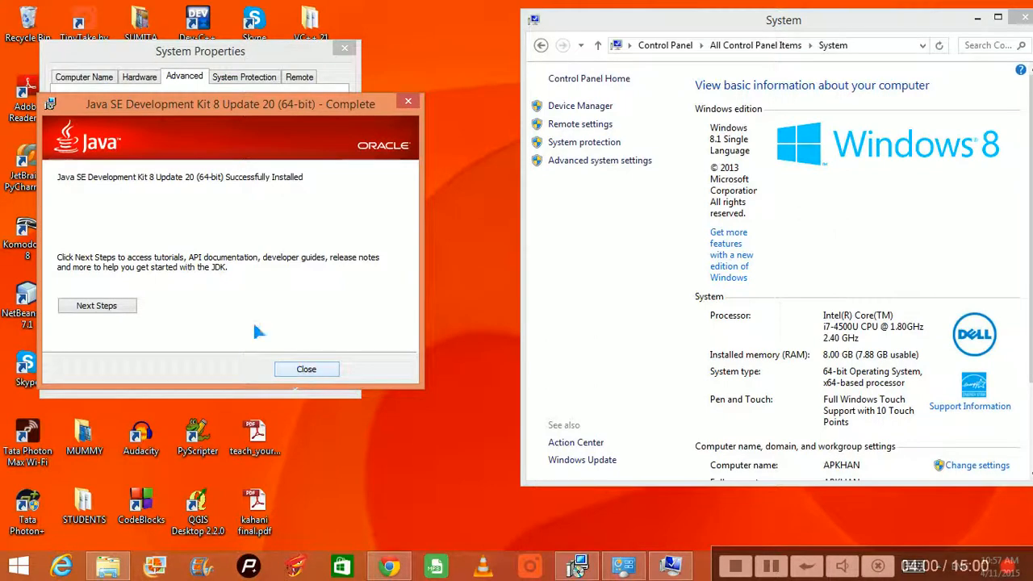
{"action": "mouse_move", "coordinate": [121, 190]}
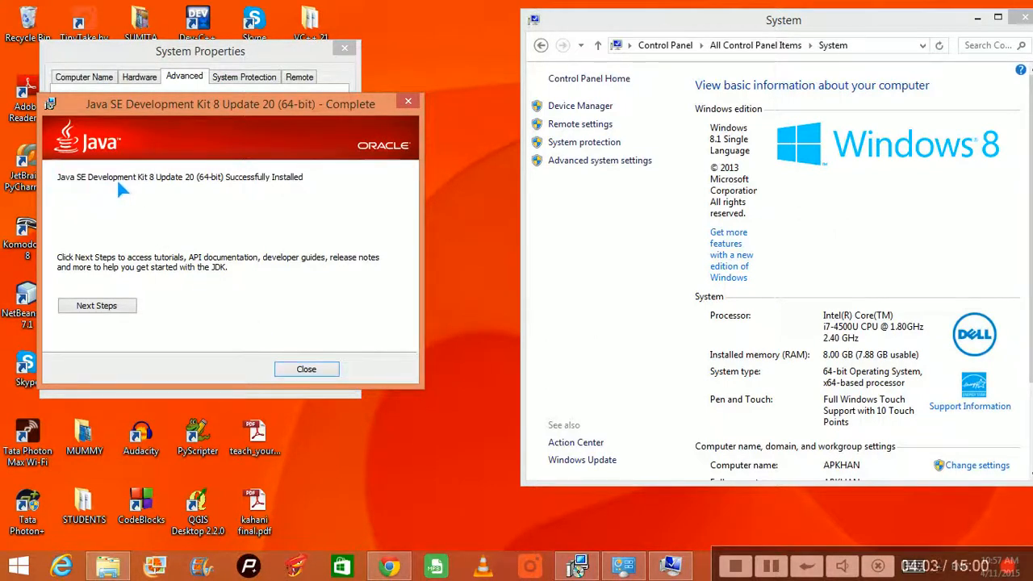
{"action": "mouse_move", "coordinate": [223, 187]}
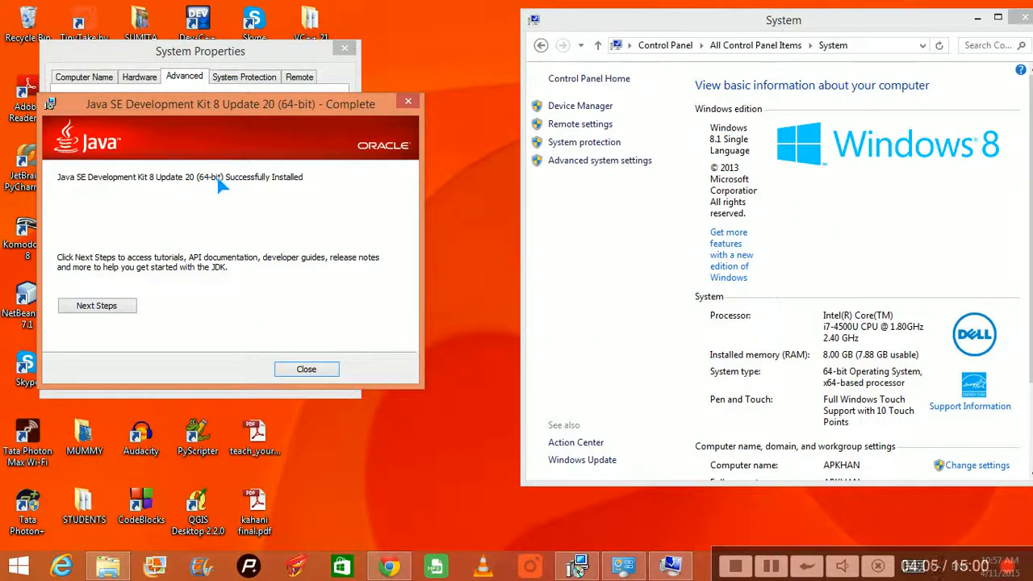
{"action": "mouse_move", "coordinate": [274, 194]}
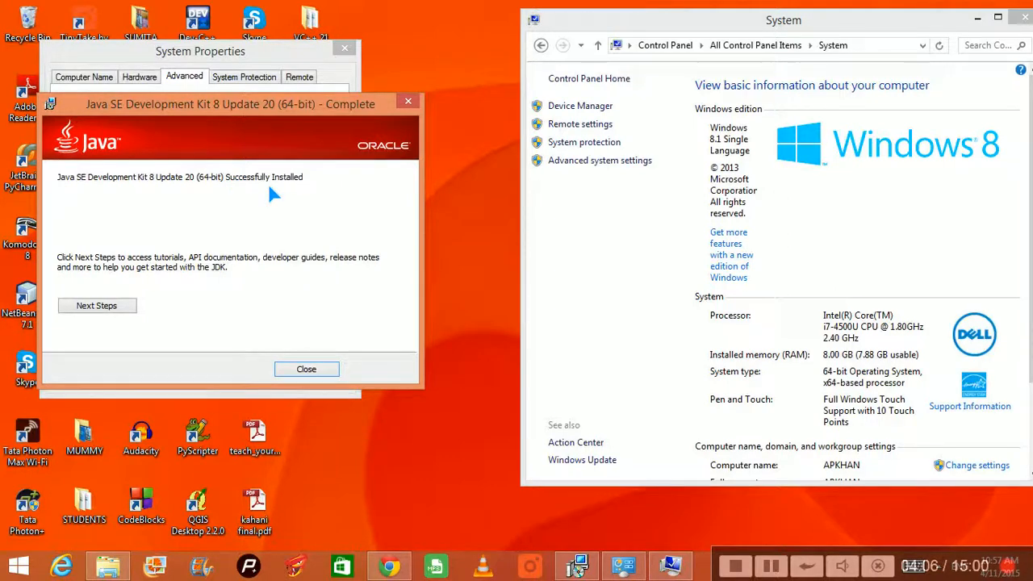
{"action": "mouse_move", "coordinate": [307, 369]}
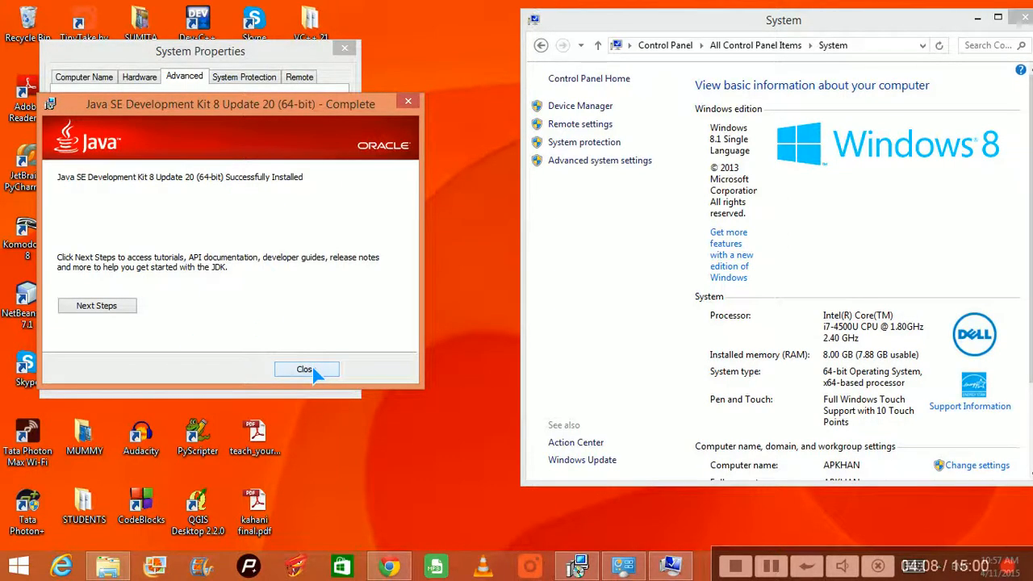
Close the finished JDK installer and bring up the Environment Variables dialog
{"action": "left_click", "coordinate": [305, 368]}
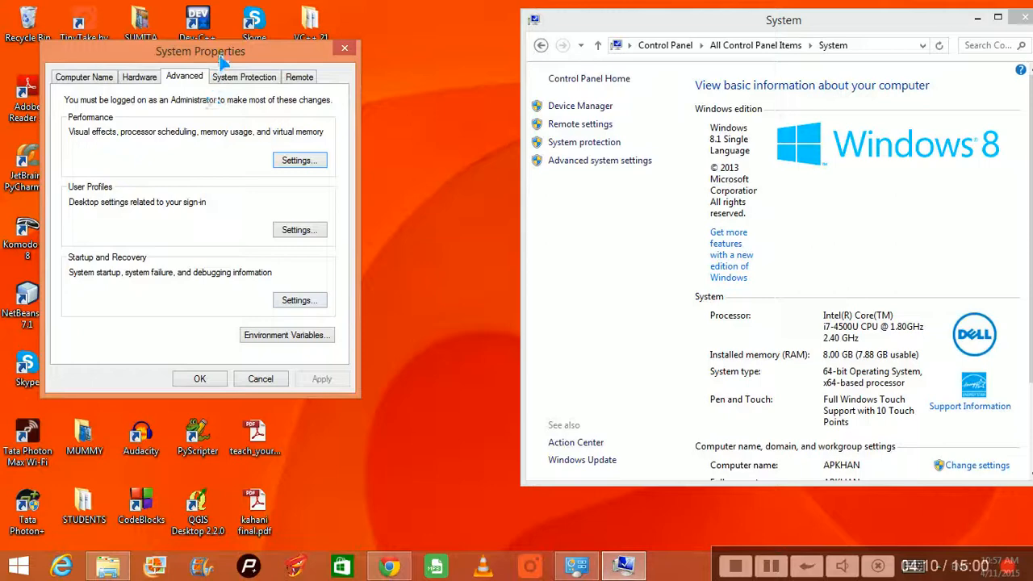
{"action": "left_click", "coordinate": [288, 335]}
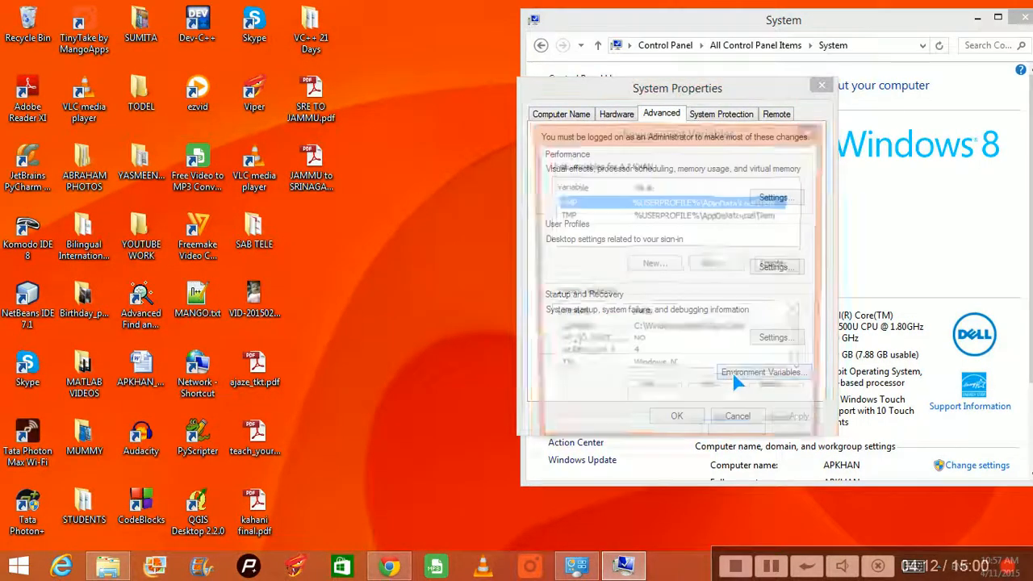
{"action": "left_click", "coordinate": [762, 371]}
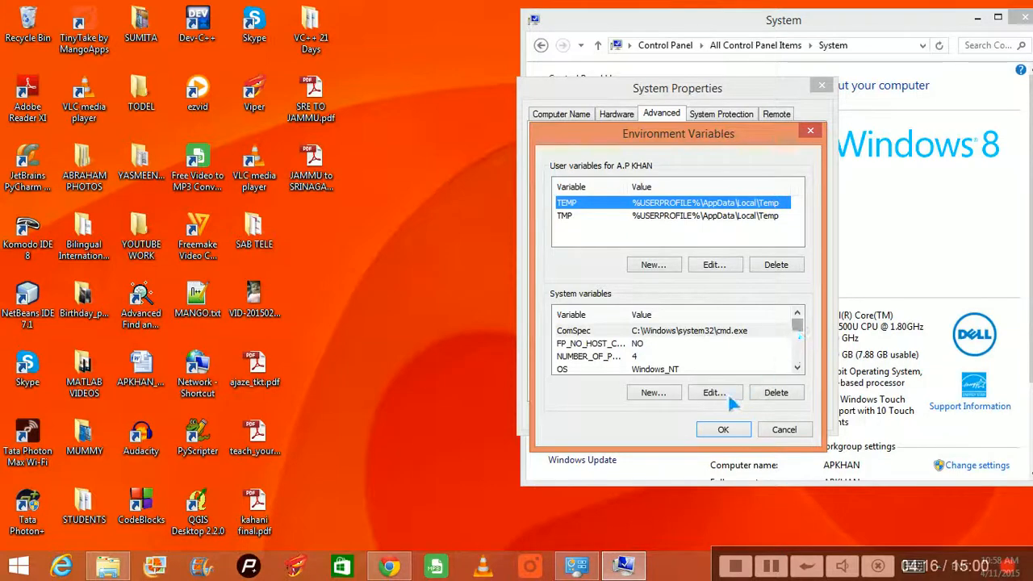
Select the system Path variable and show the C: drive in File Explorer
{"action": "left_click", "coordinate": [573, 329]}
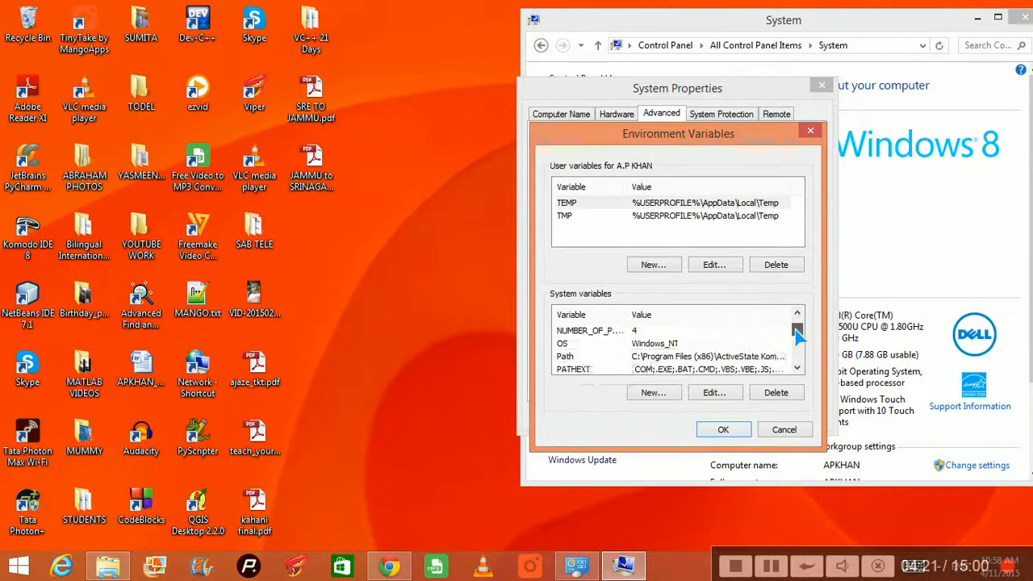
{"action": "left_click", "coordinate": [797, 339]}
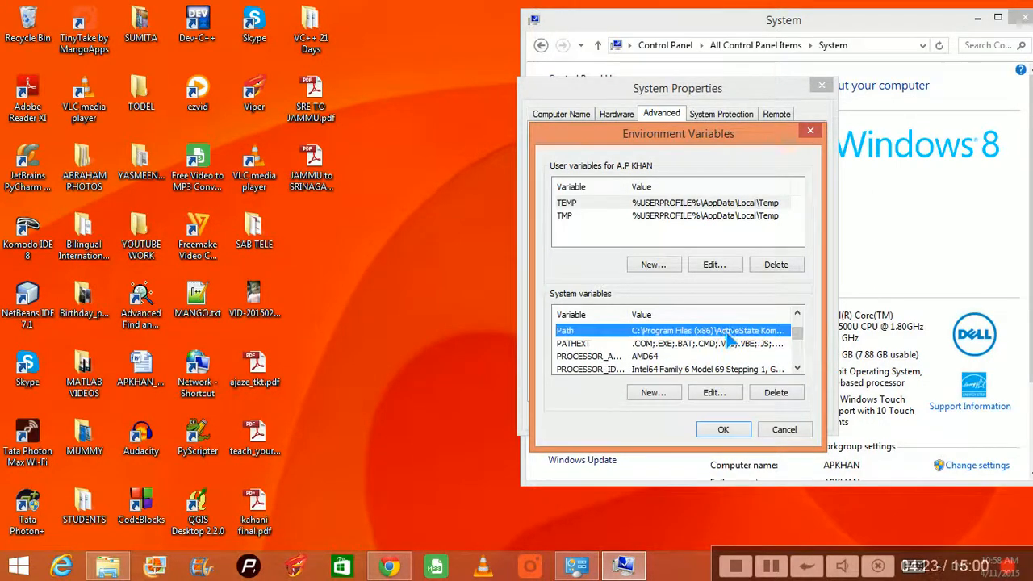
{"action": "left_click", "coordinate": [714, 393]}
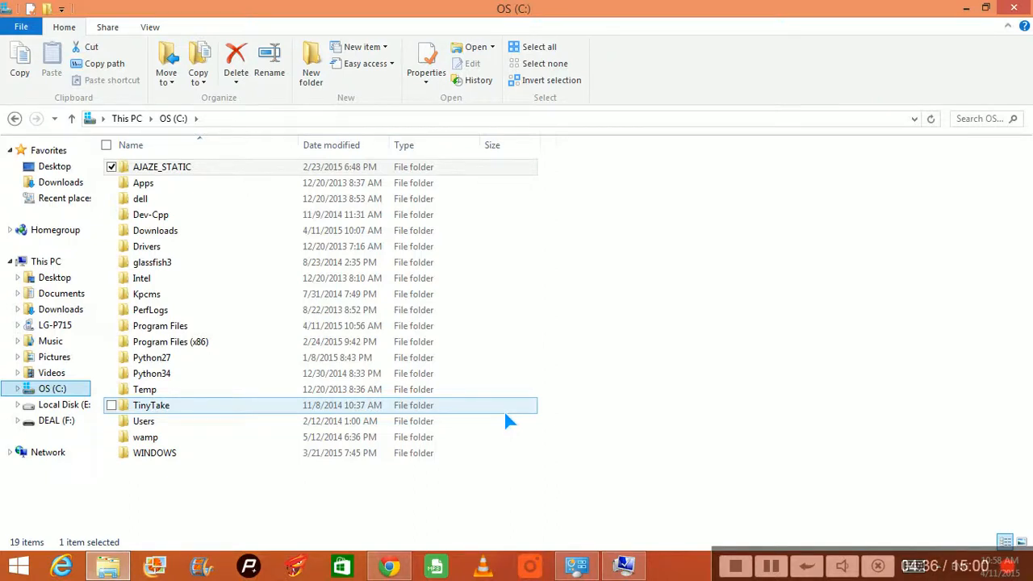
Browse to C:\Program Files\Java\jdk1.8.0_20\bin and append that path to the system Path value
{"action": "double_click", "coordinate": [160, 326]}
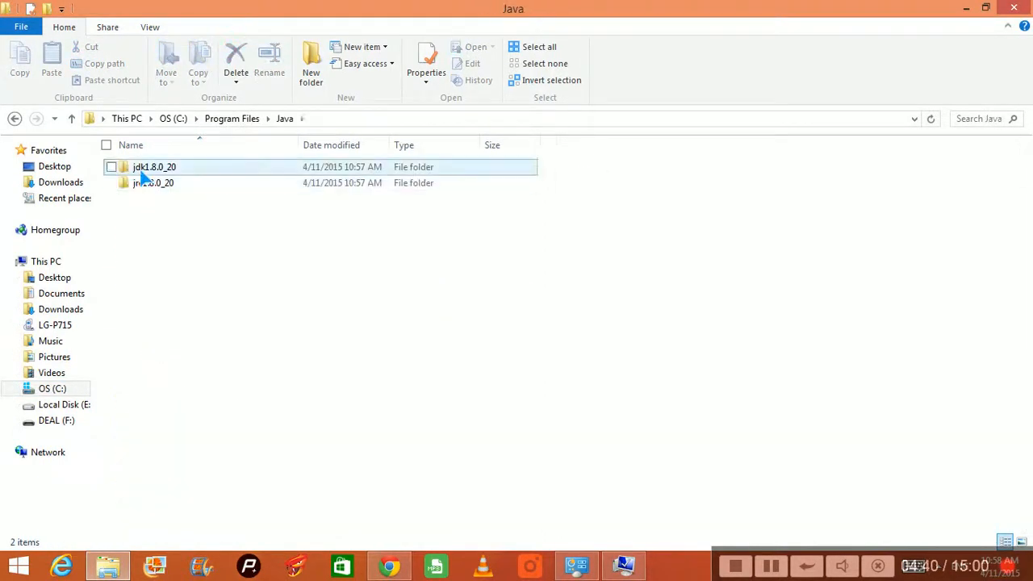
{"action": "mouse_move", "coordinate": [152, 182]}
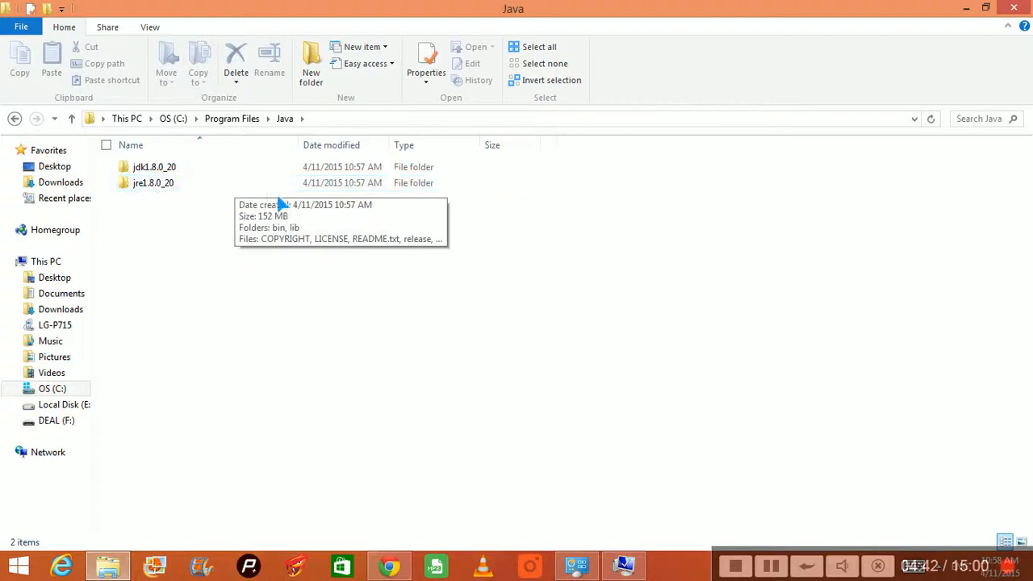
{"action": "mouse_move", "coordinate": [213, 207]}
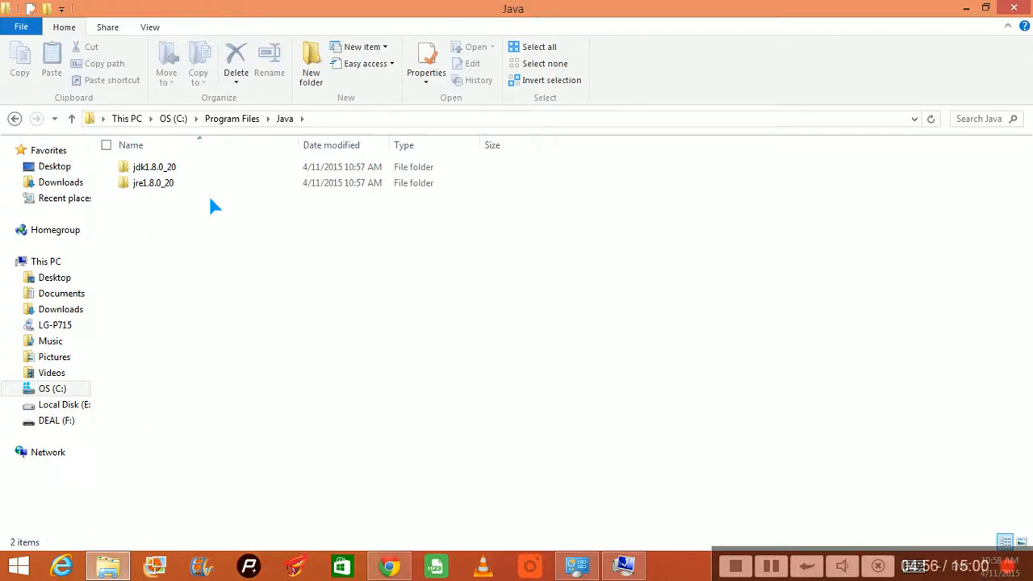
{"action": "left_click", "coordinate": [153, 183]}
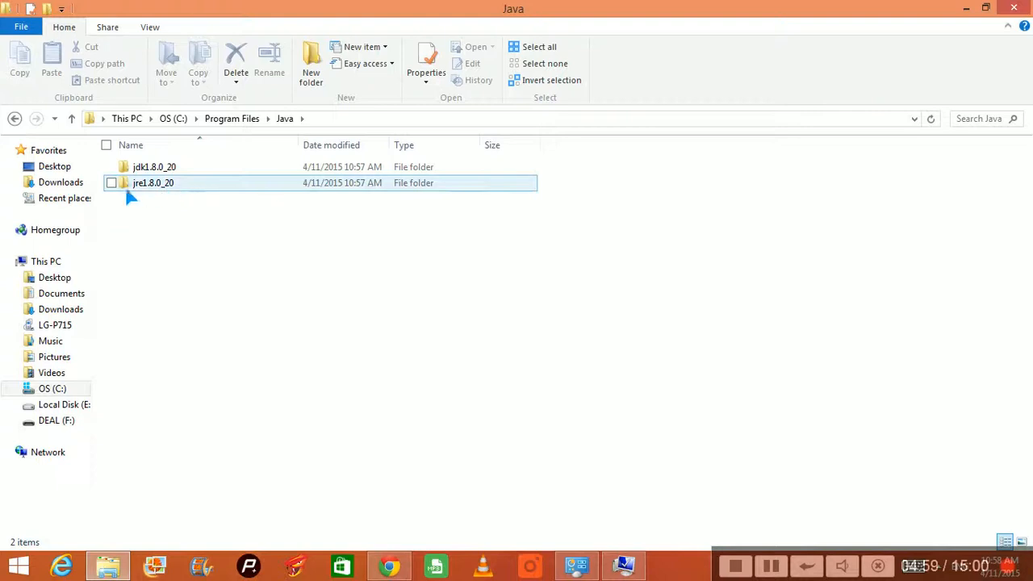
{"action": "mouse_move", "coordinate": [147, 190]}
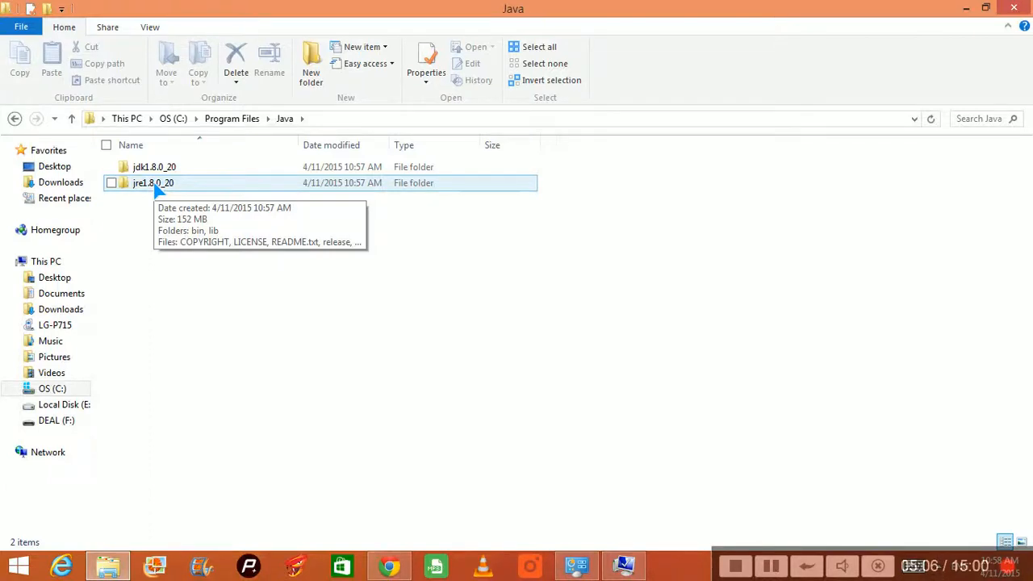
{"action": "double_click", "coordinate": [153, 166]}
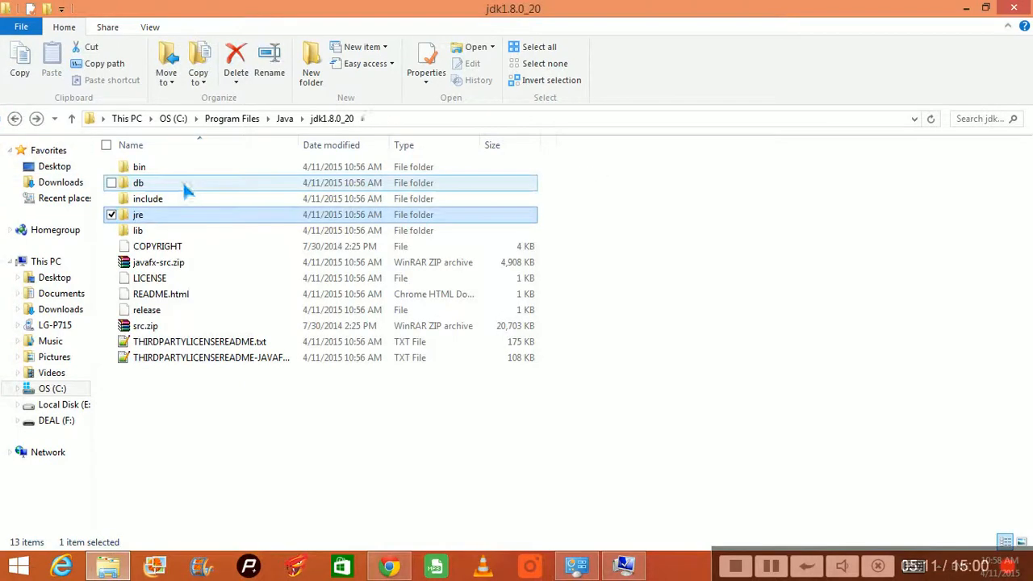
{"action": "double_click", "coordinate": [139, 167]}
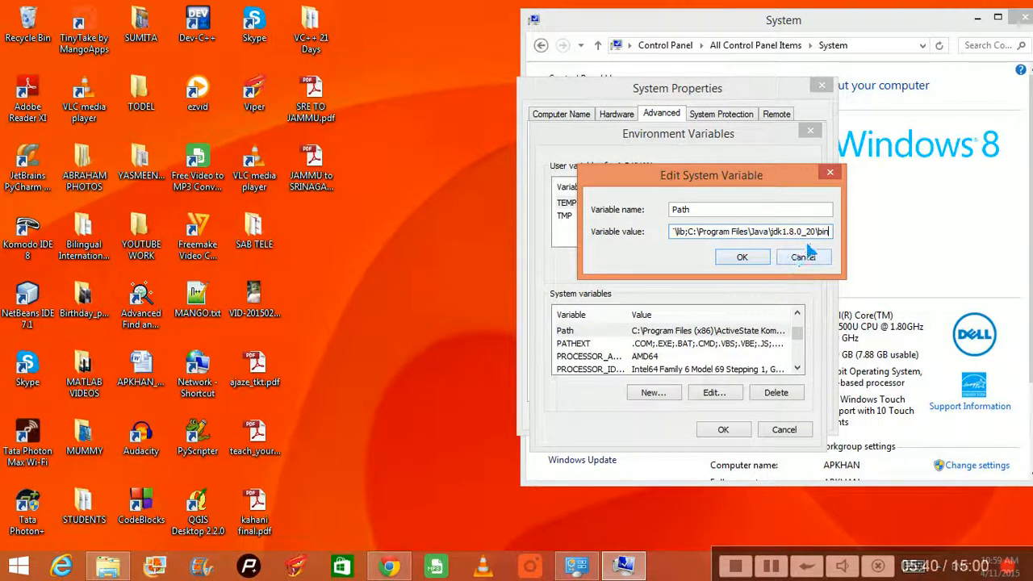
Confirm the new Path value and close System Properties and the System window
{"action": "left_click", "coordinate": [742, 257]}
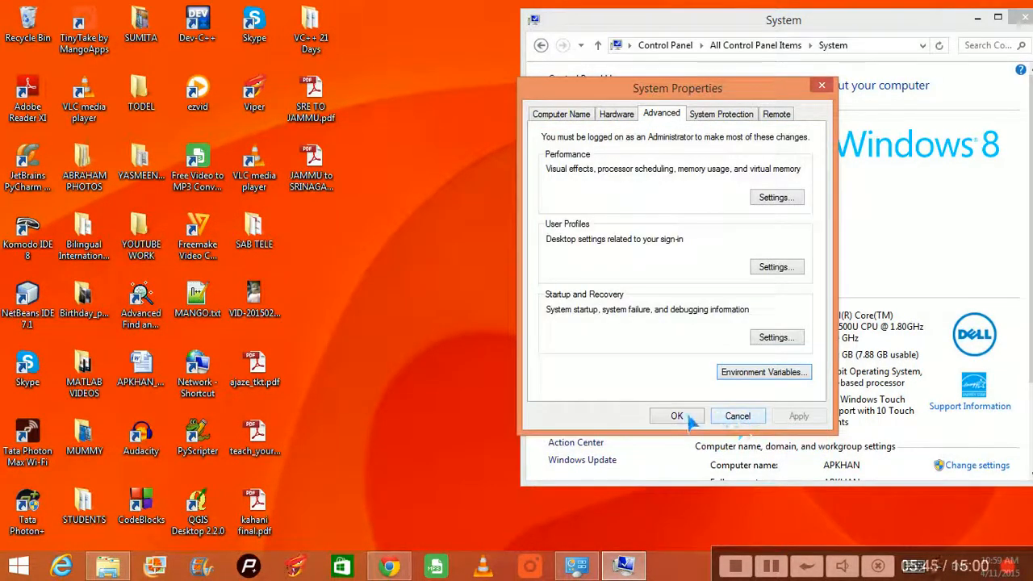
{"action": "left_click", "coordinate": [676, 417]}
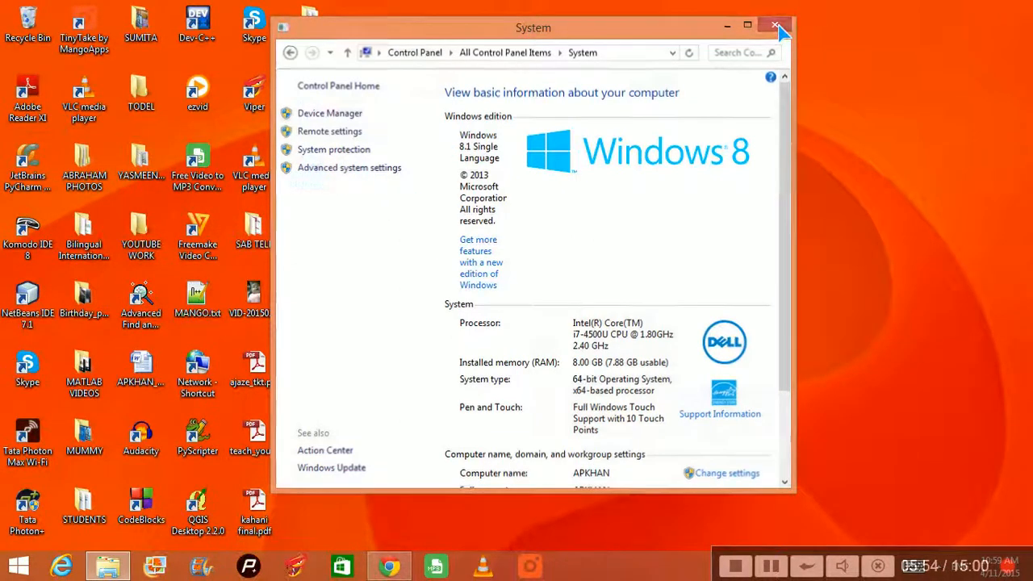
{"action": "left_click", "coordinate": [778, 26]}
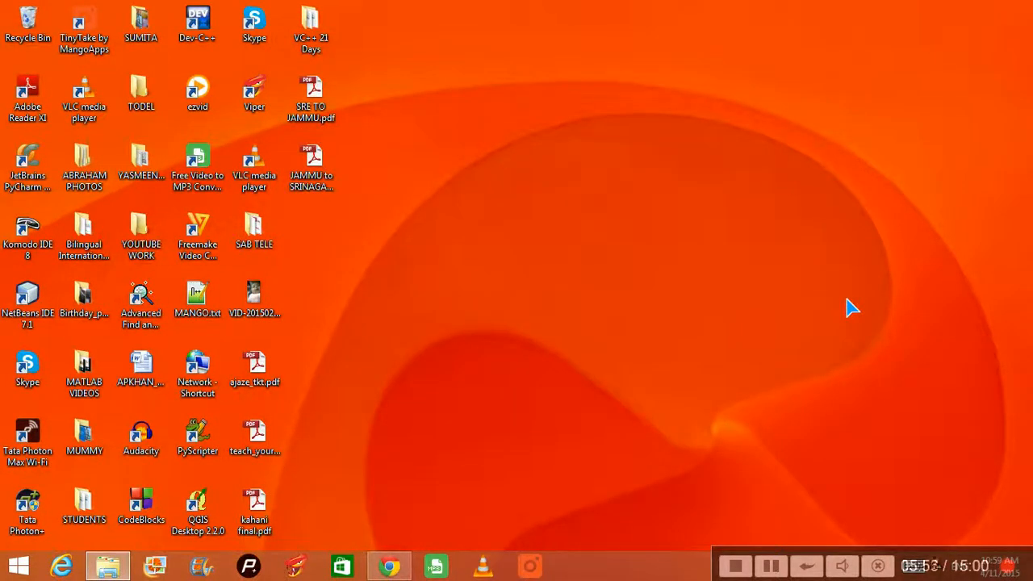